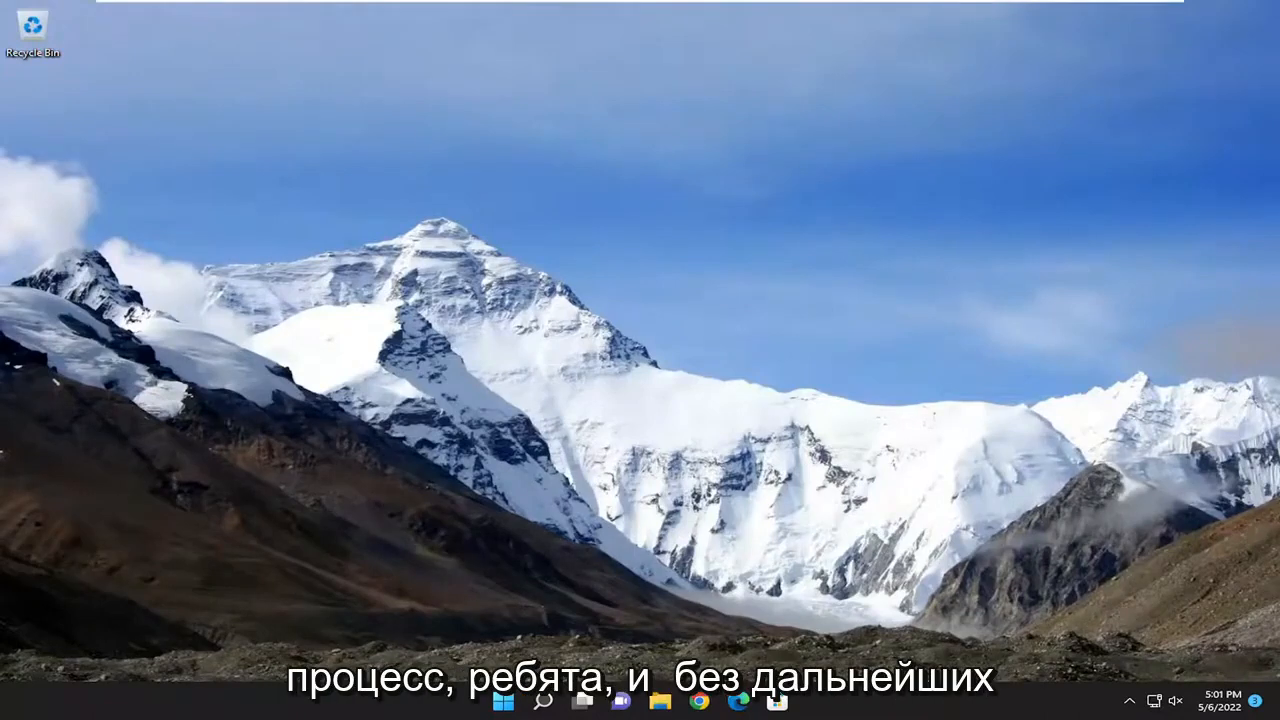
# Step: Open the Windows search panel from the taskbar
pyautogui.click(542, 700)
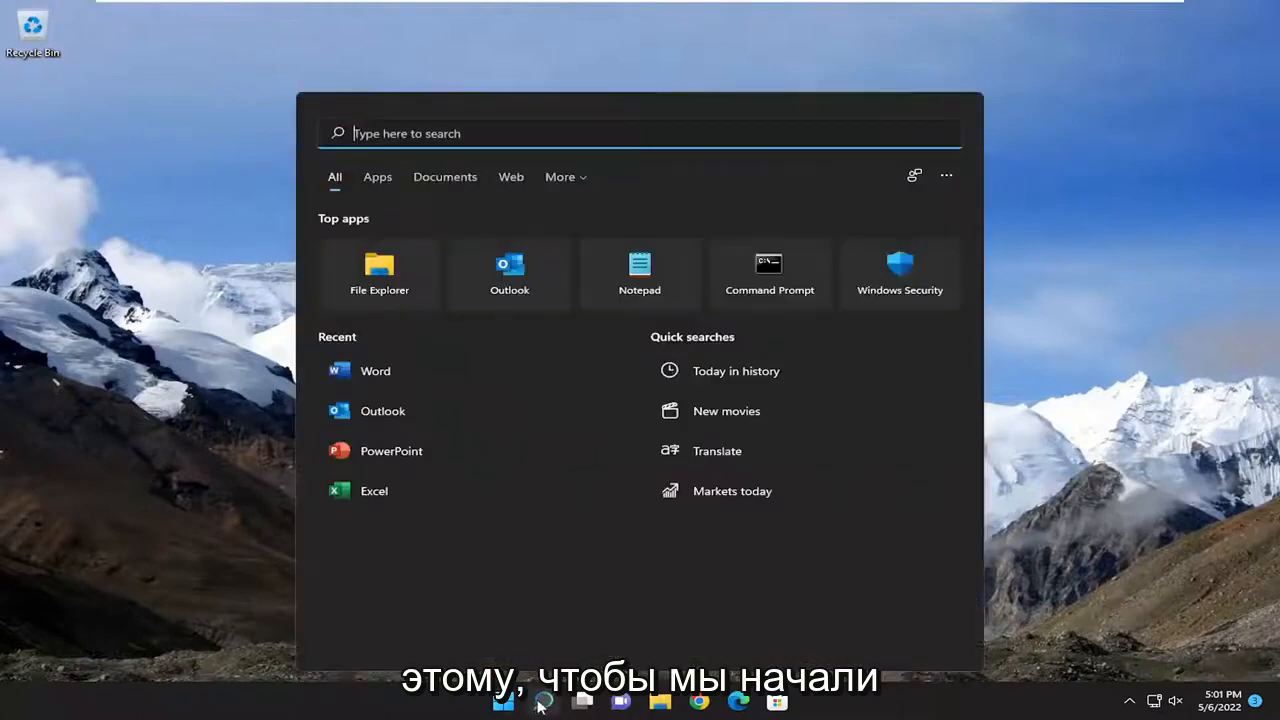
# Step: Search for regedit and run Registry Editor as administrator
pyautogui.write('regedit')
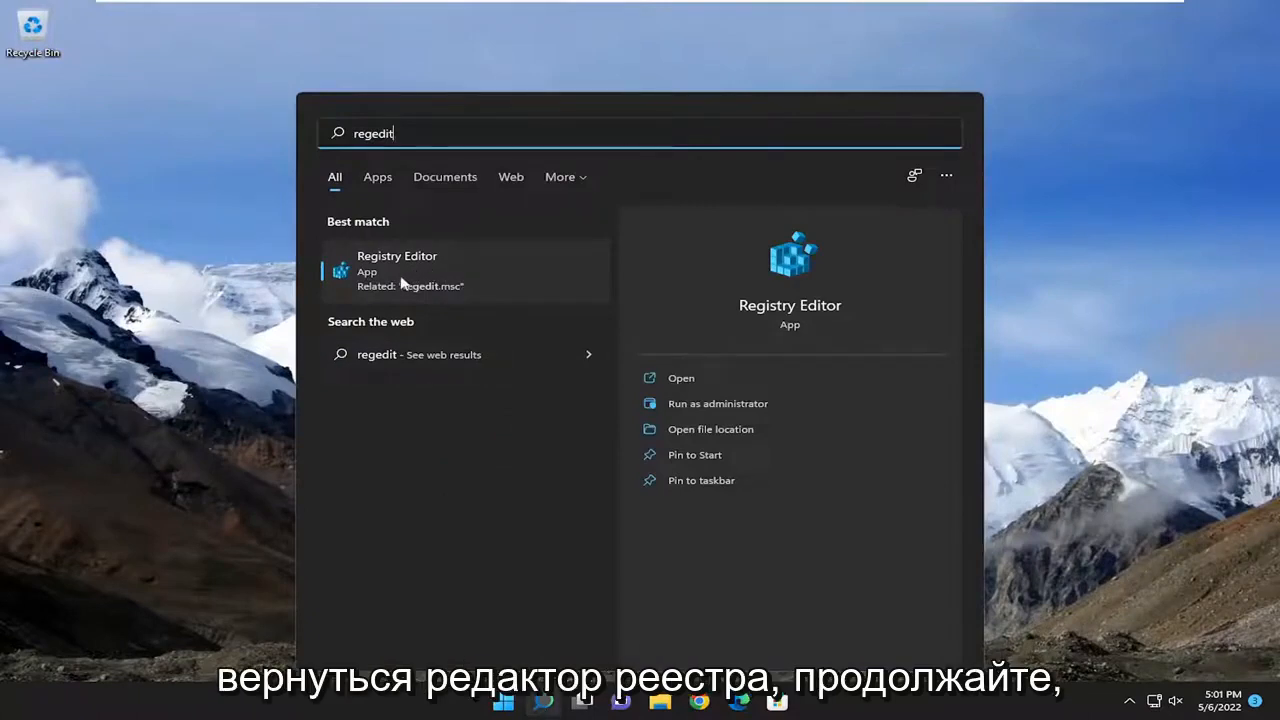
pyautogui.rightClick(397, 270)
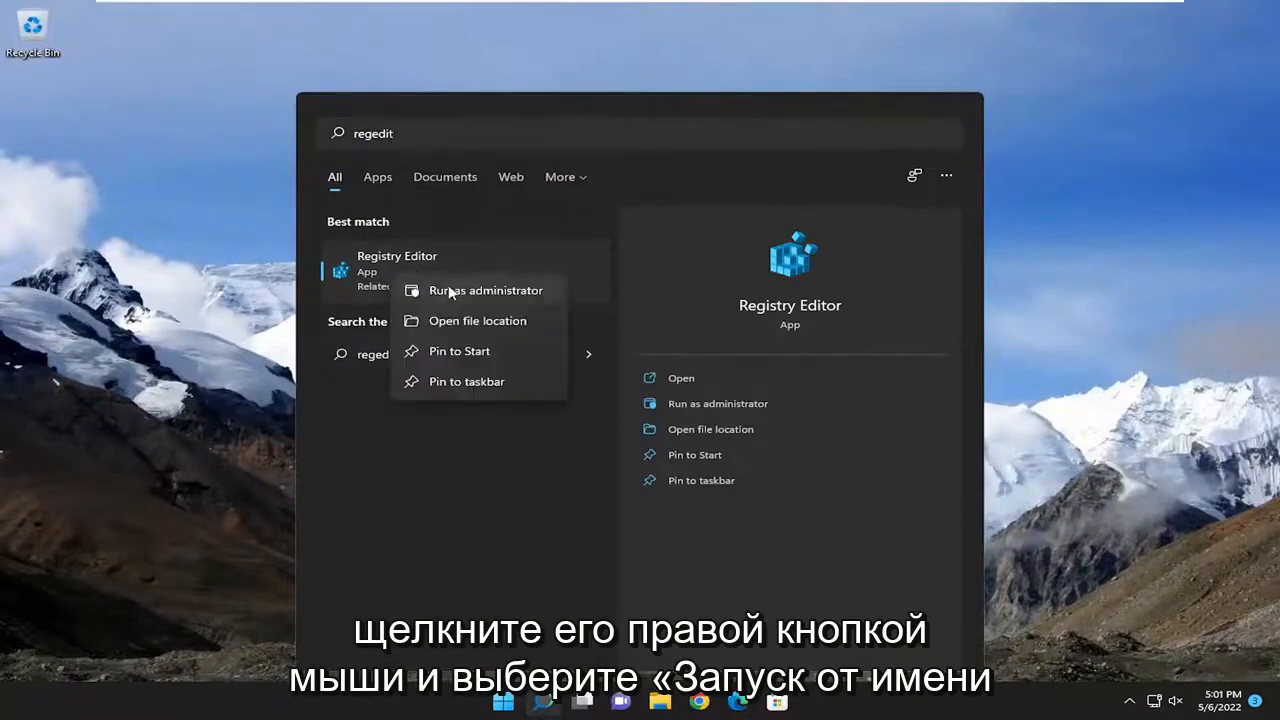
pyautogui.click(485, 290)
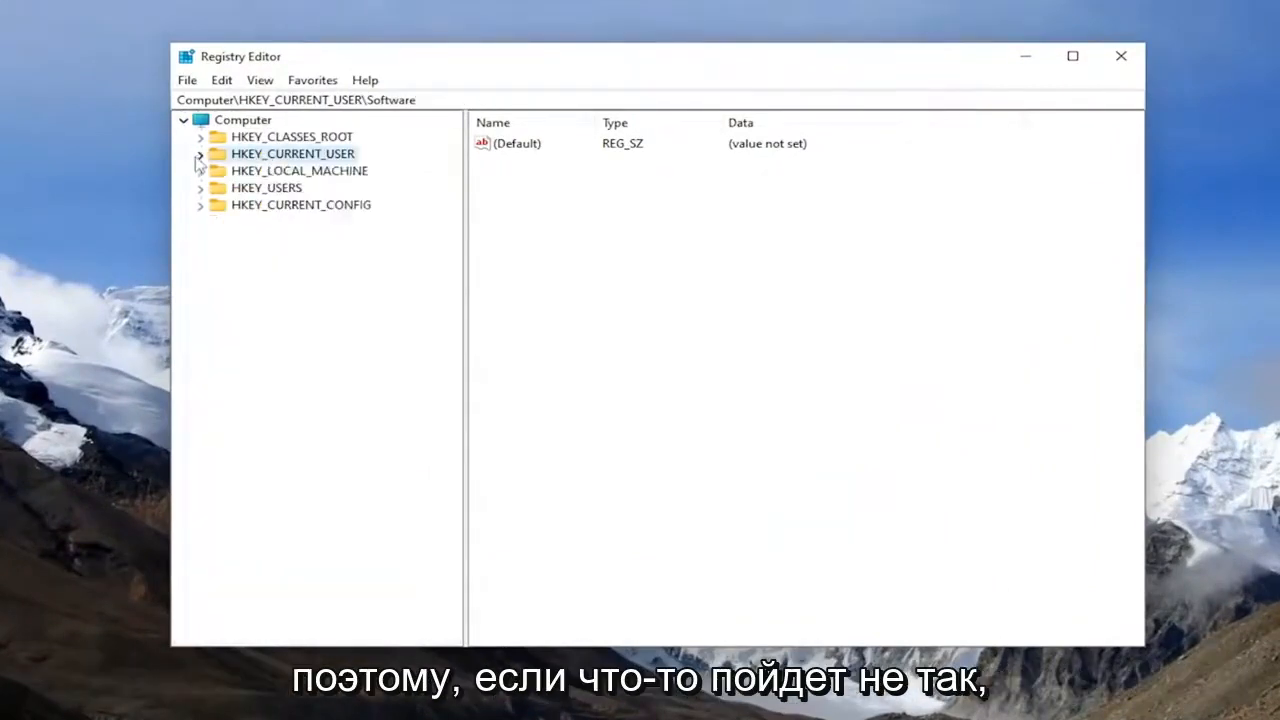
pyautogui.click(242, 119)
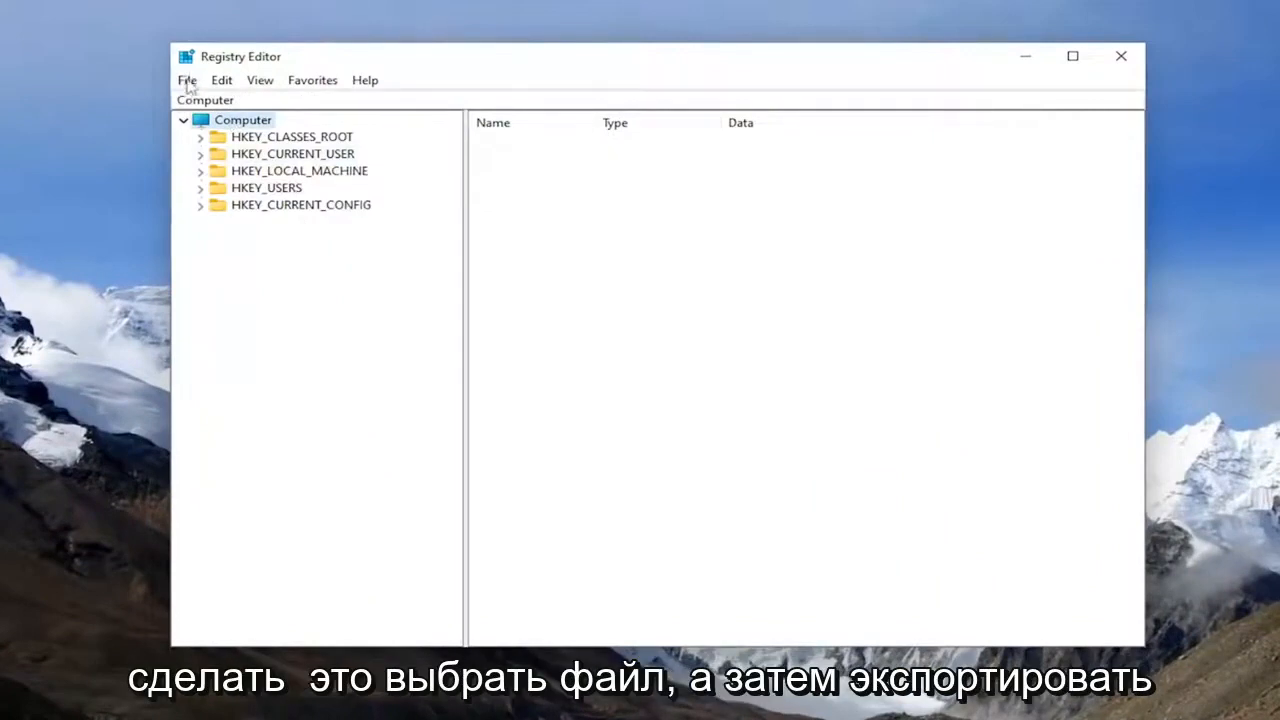
pyautogui.click(186, 80)
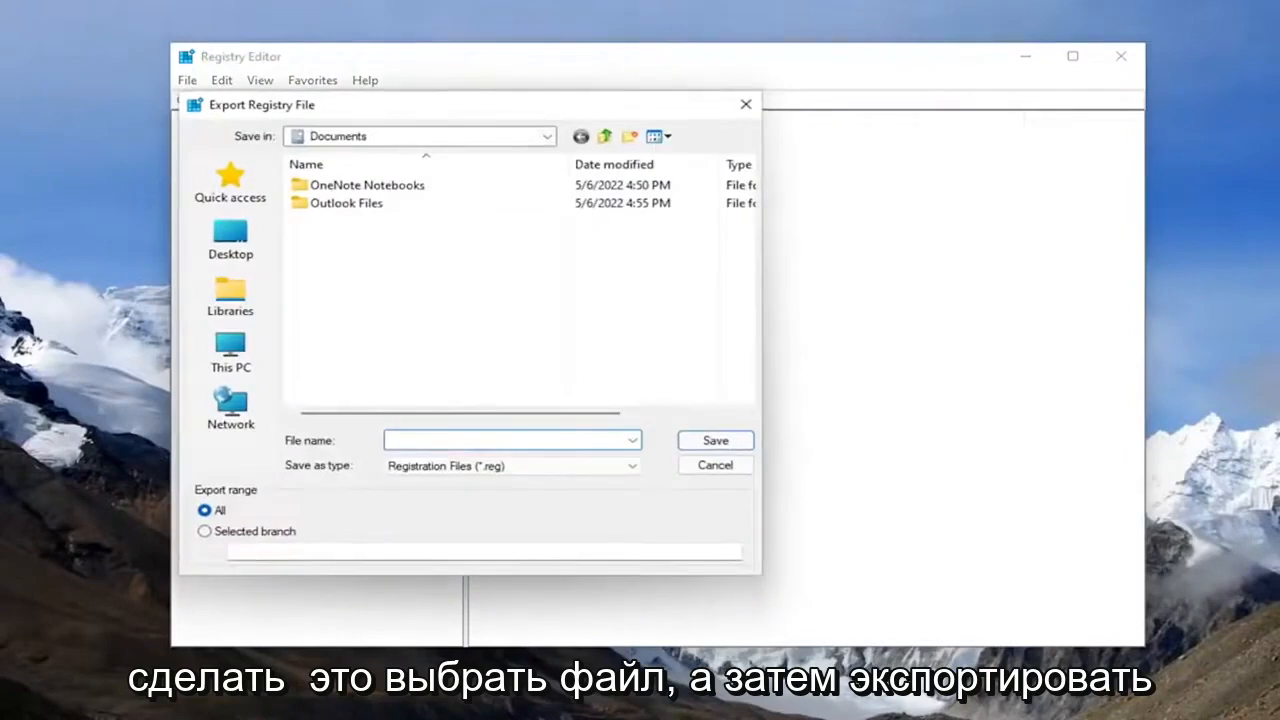
pyautogui.click(505, 440)
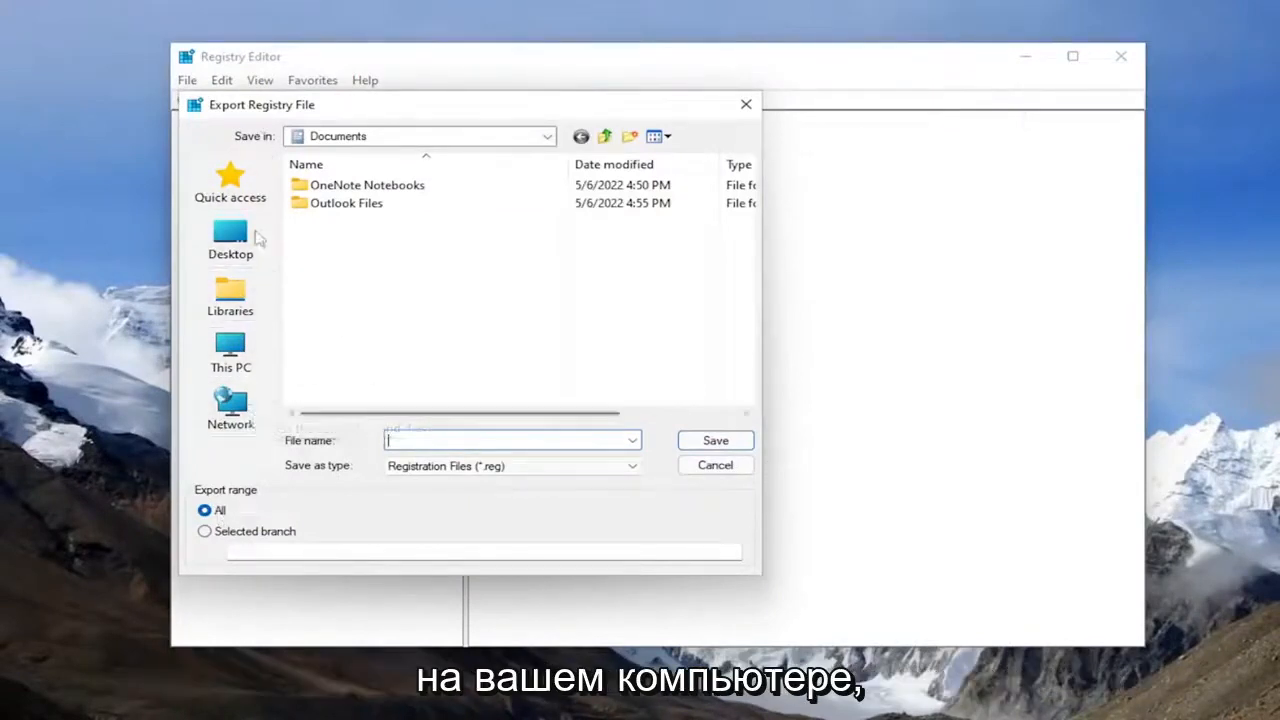
pyautogui.click(715, 464)
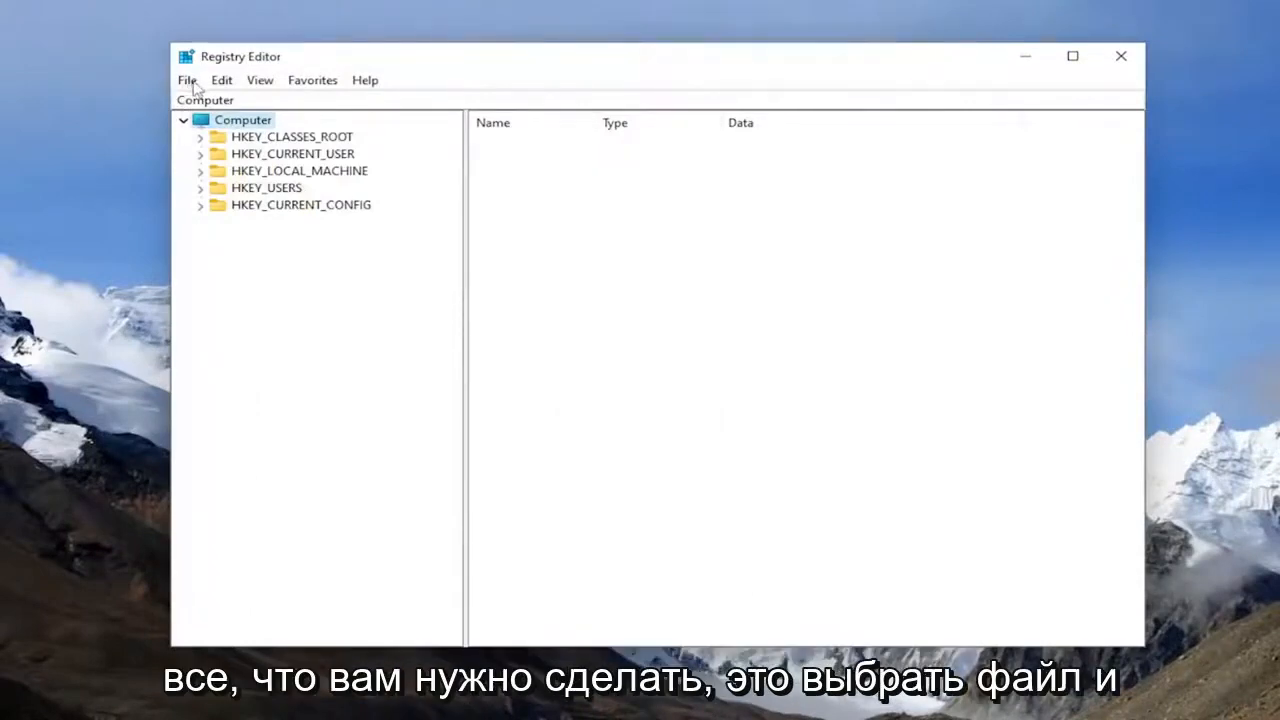
pyautogui.click(186, 80)
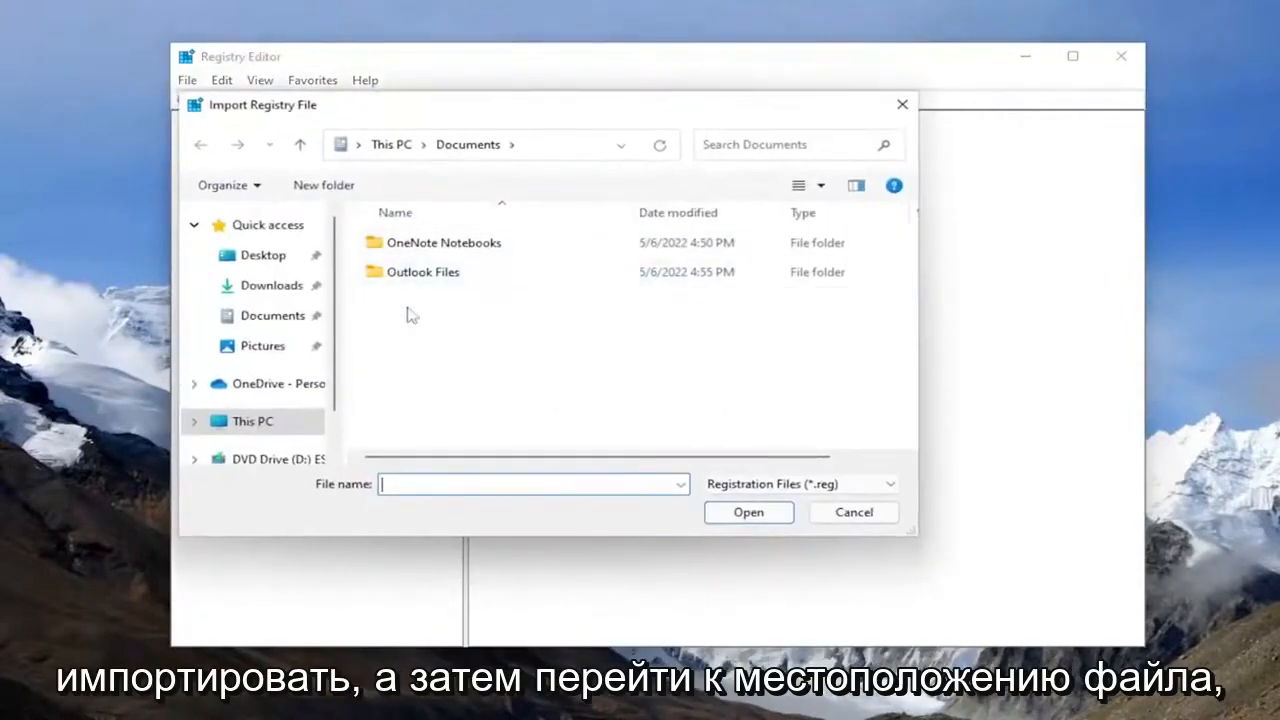
pyautogui.click(853, 512)
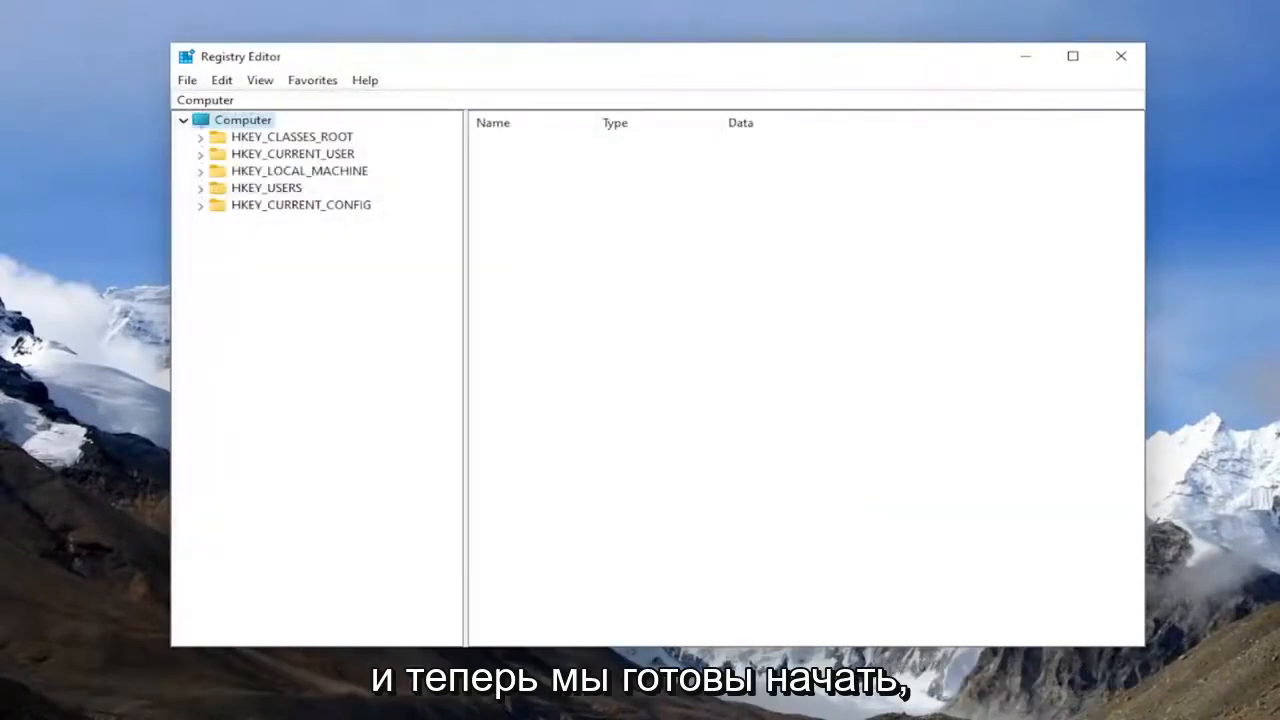
# Step: Dismiss the import dialog, expand HKEY_CURRENT_USER down to Office, and delete the Excel key
pyautogui.click(293, 153)
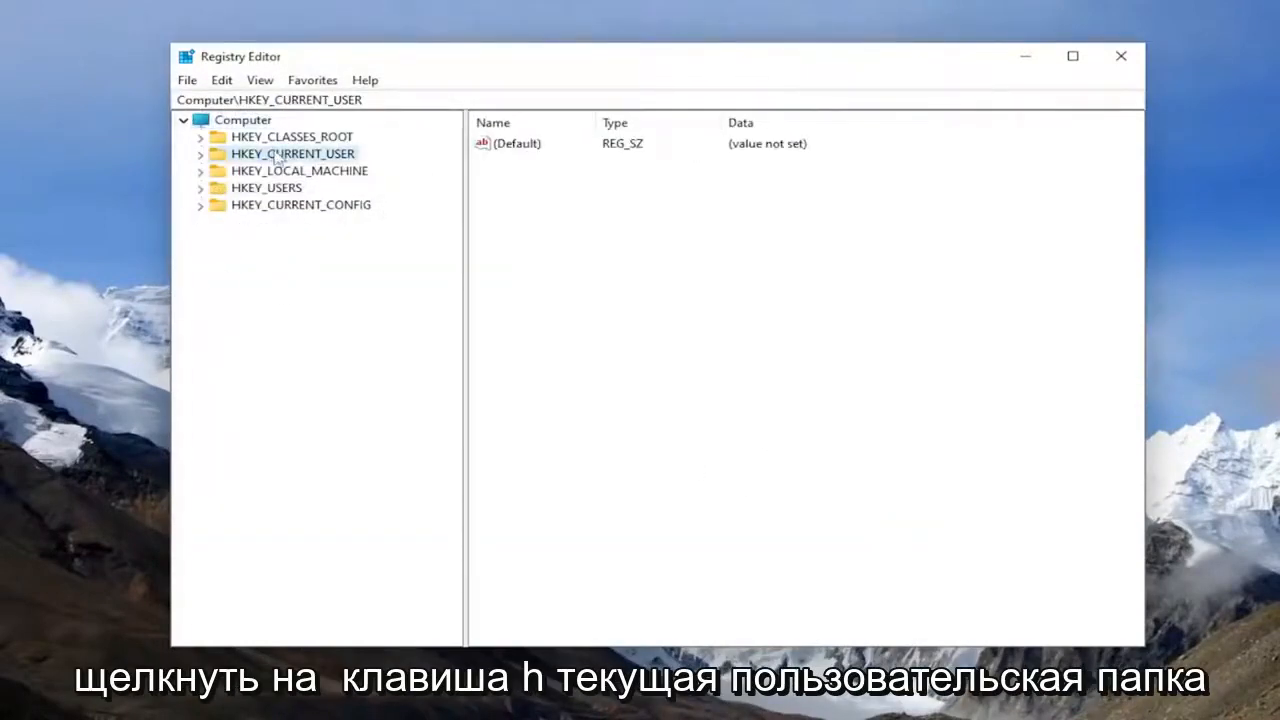
pyautogui.click(201, 153)
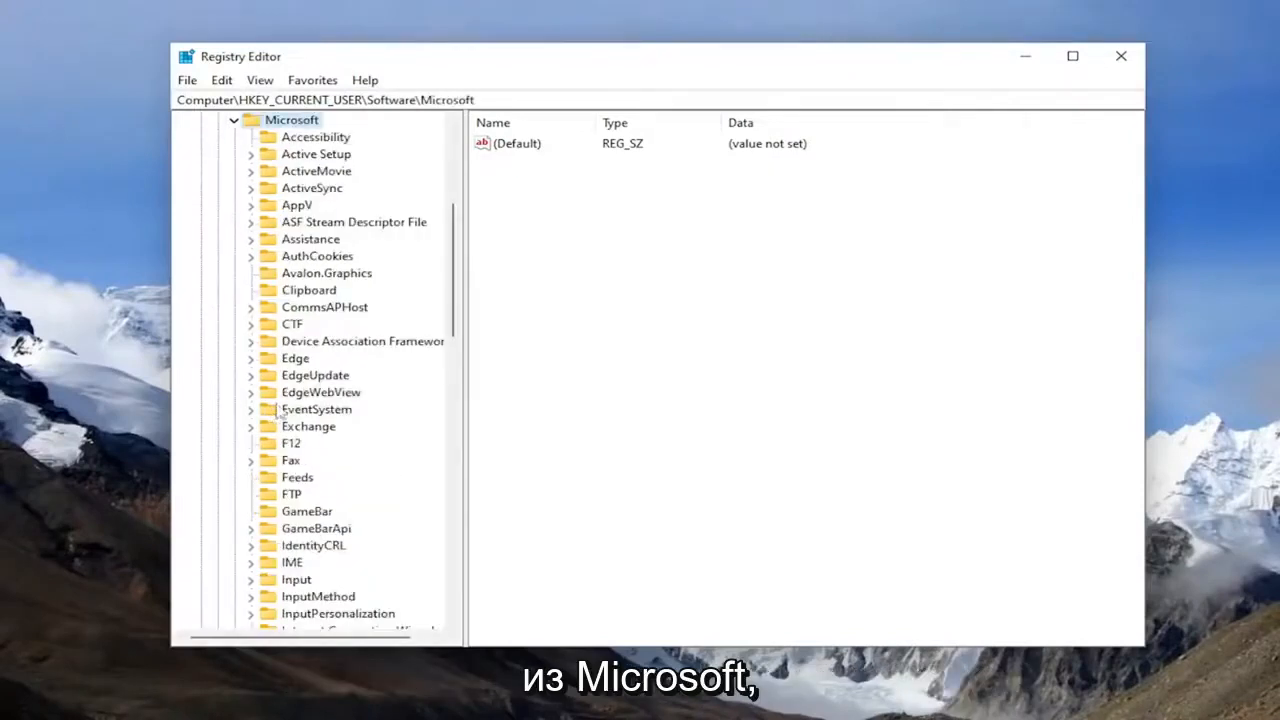
pyautogui.scroll(-3)
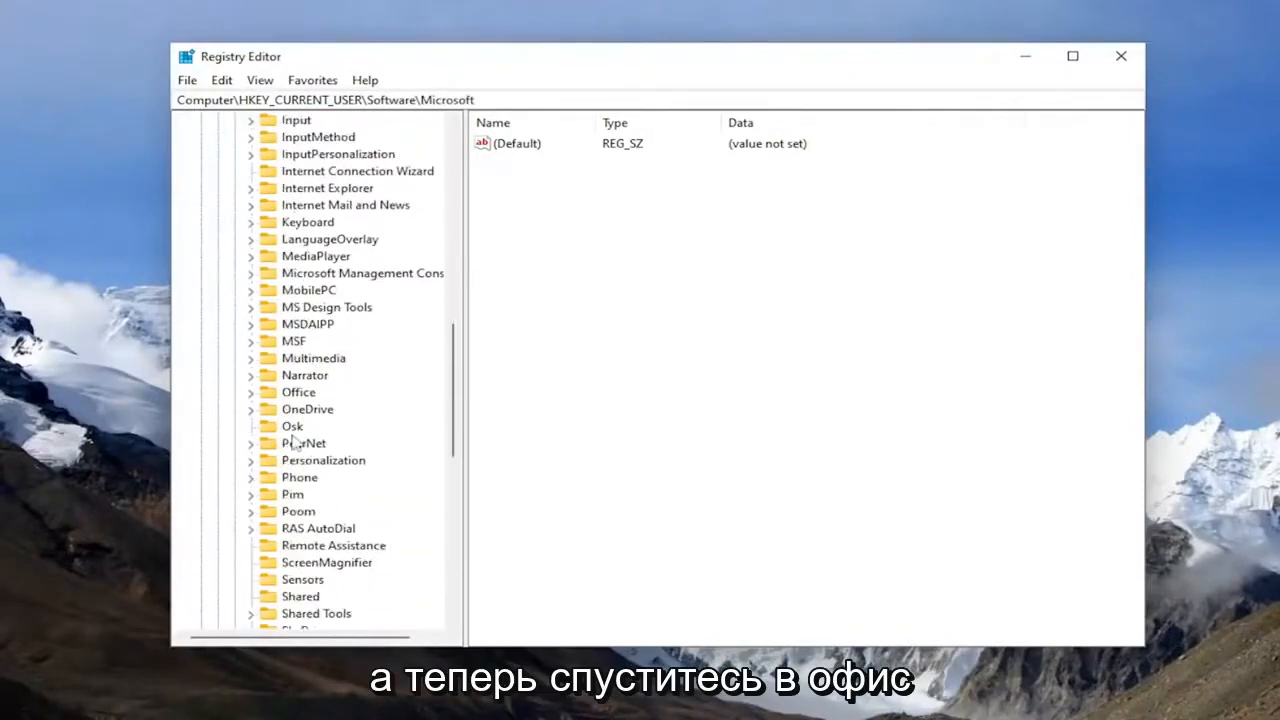
pyautogui.doubleClick(298, 392)
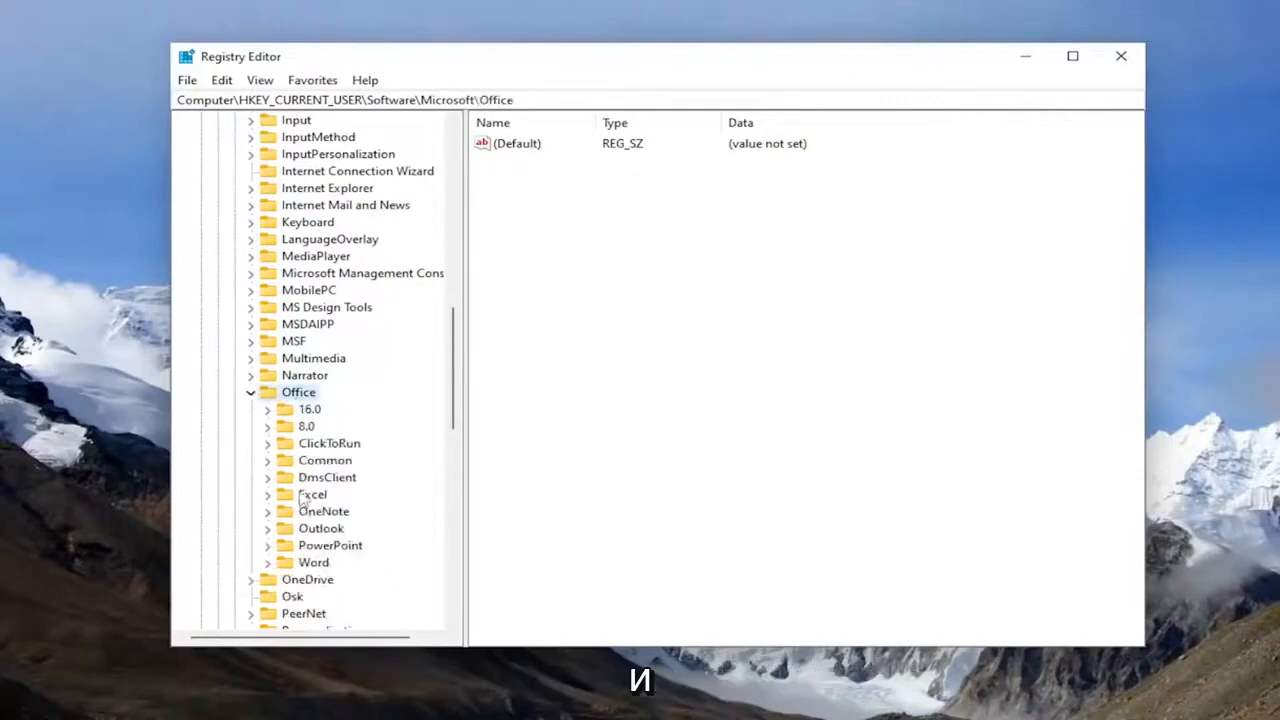
pyautogui.rightClick(312, 494)
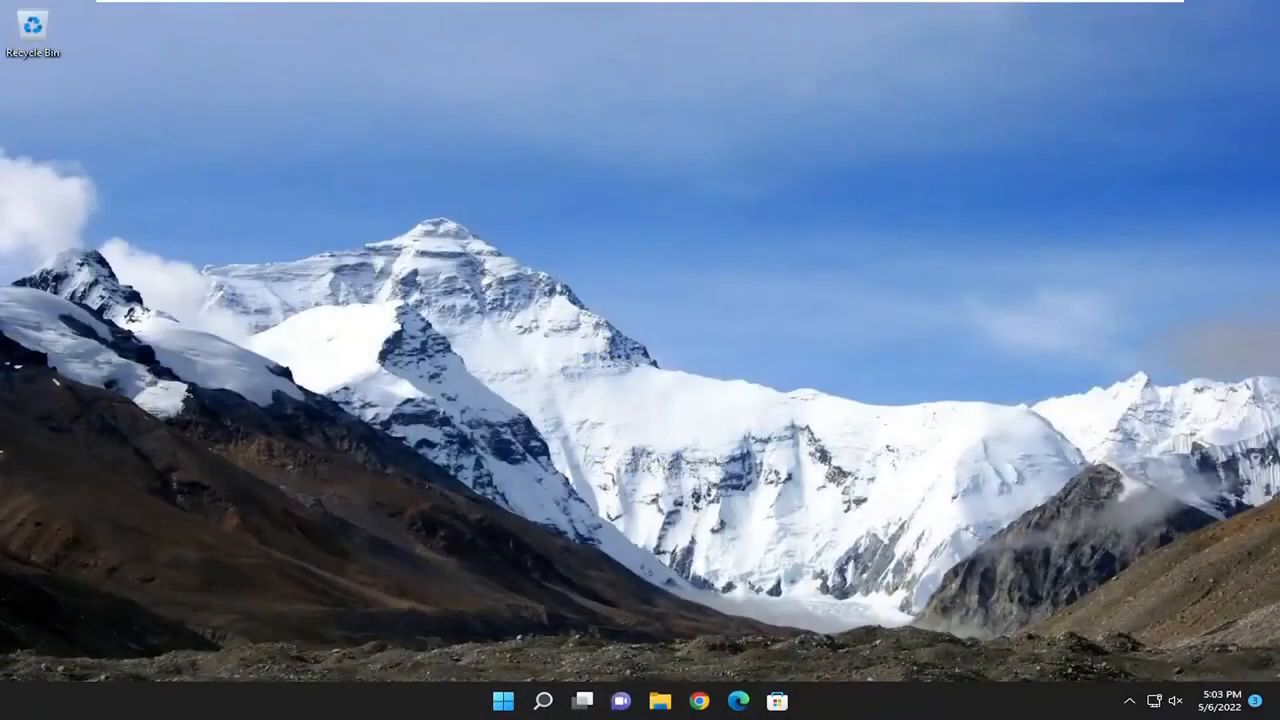
# Step: Launch Excel from the taskbar and create a blank workbook
pyautogui.click(543, 700)
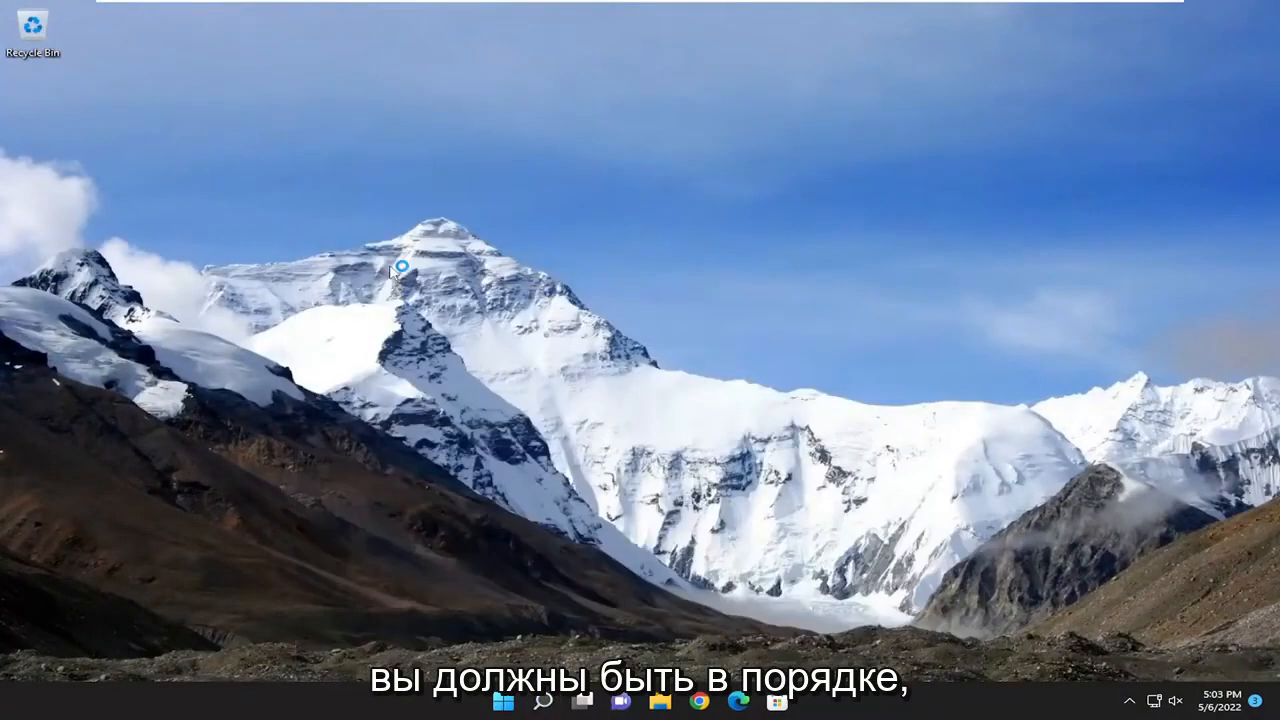
pyautogui.click(795, 700)
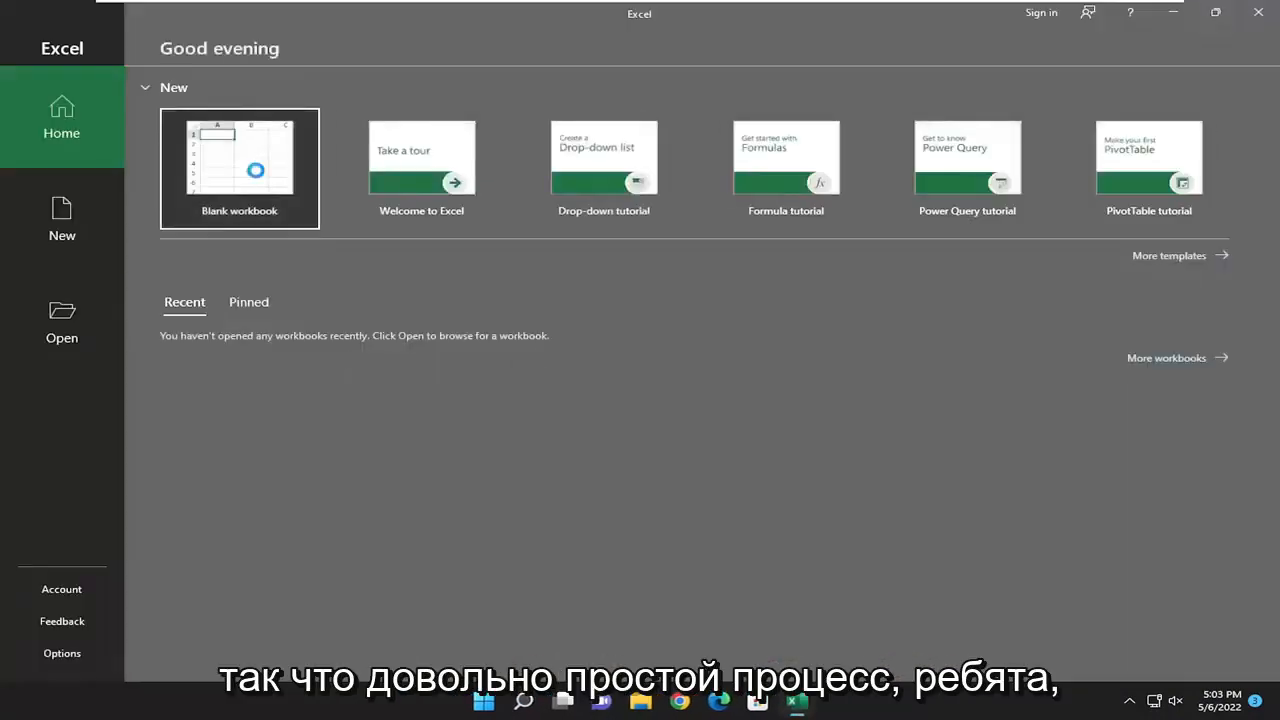
pyautogui.click(239, 168)
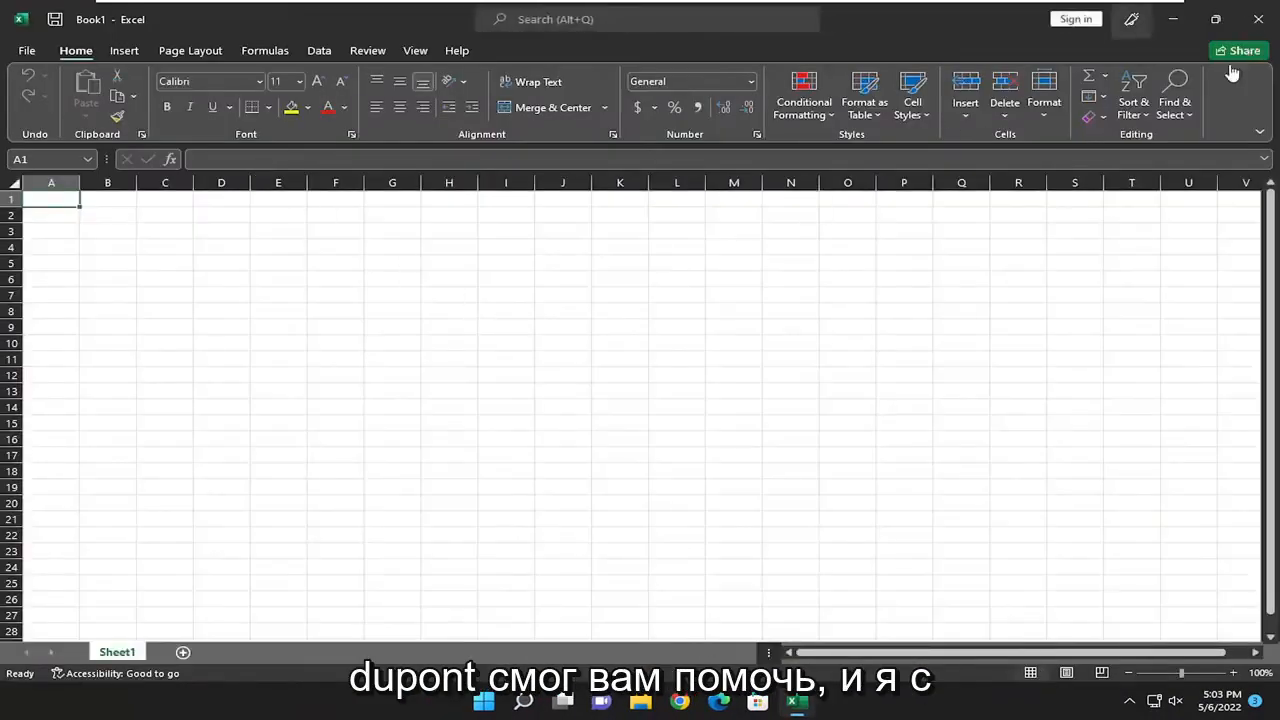